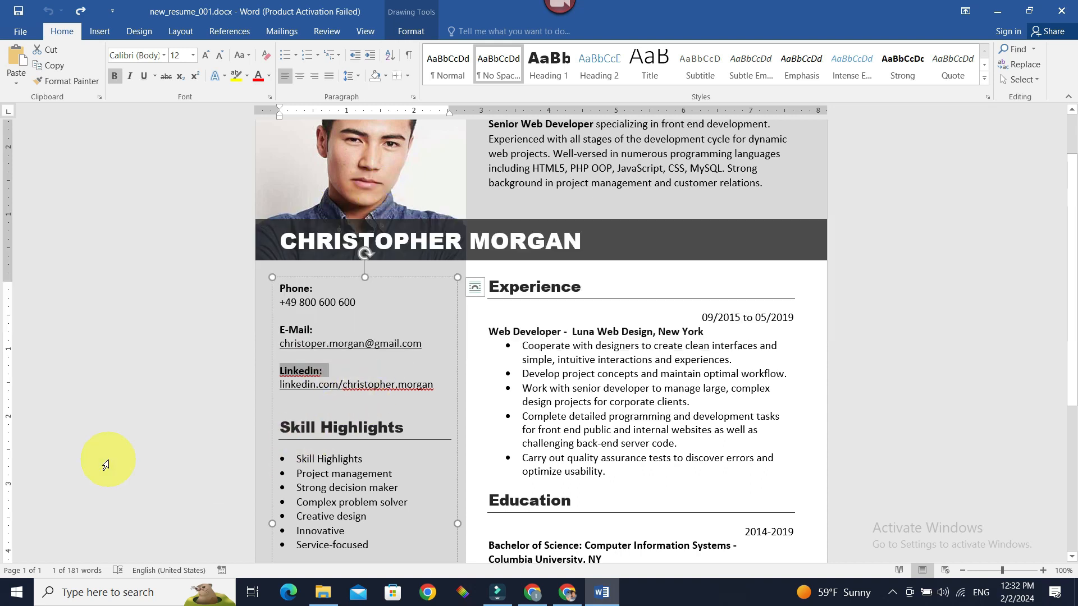
- Show the ribbon's Insert commands for adding pictures to the resume
{"action": "left_click", "coordinate": [100, 31]}
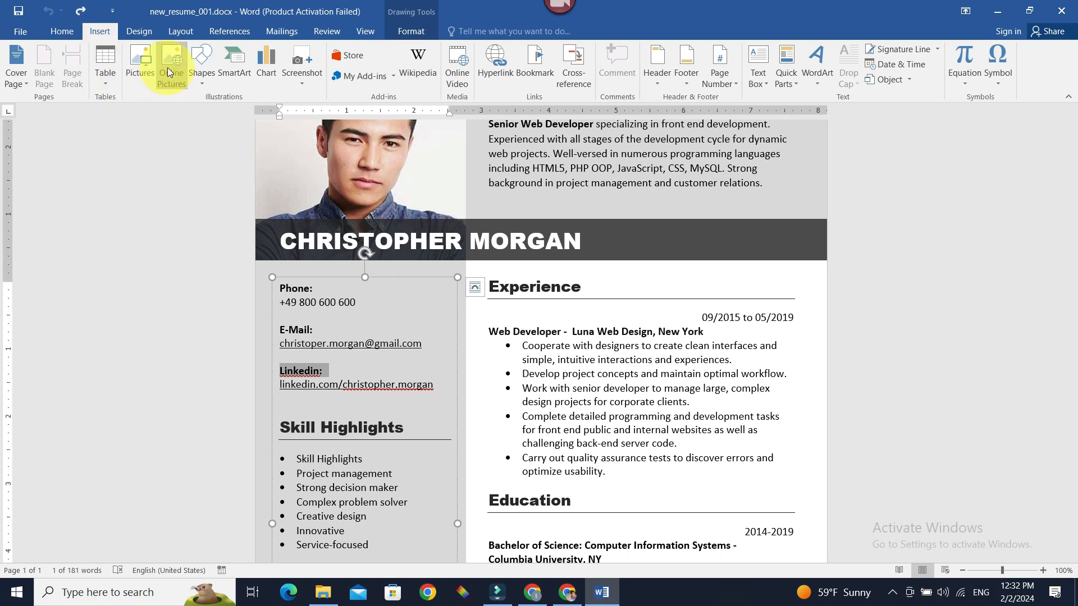
- Search Bing online pictures for 'linke' and show all results beyond Creative Commons
{"action": "left_click", "coordinate": [171, 63]}
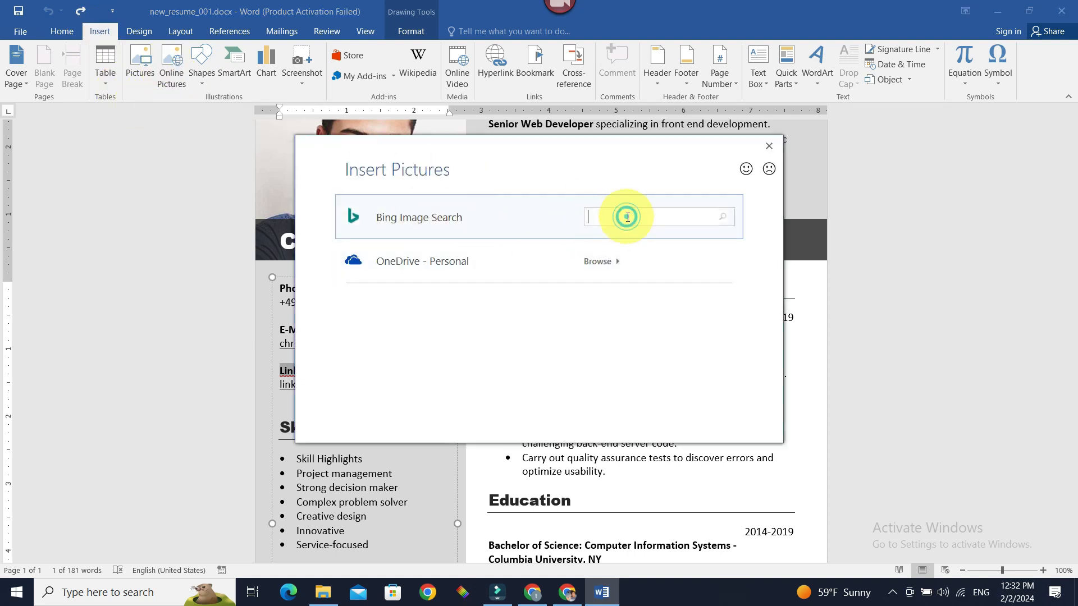
{"action": "type", "text": "linkedin logo"}
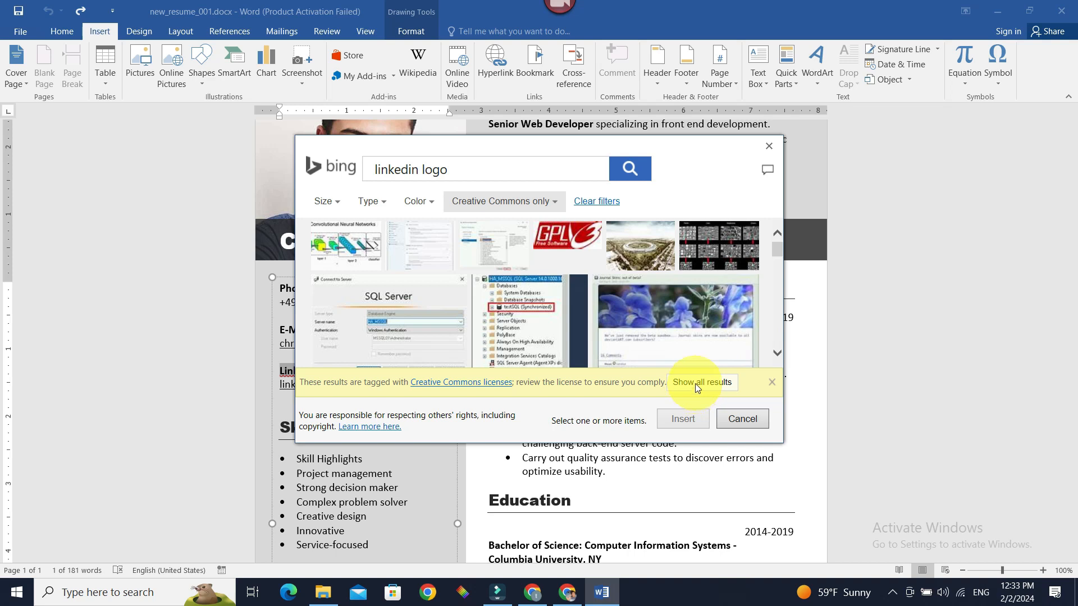
{"action": "left_click", "coordinate": [697, 382]}
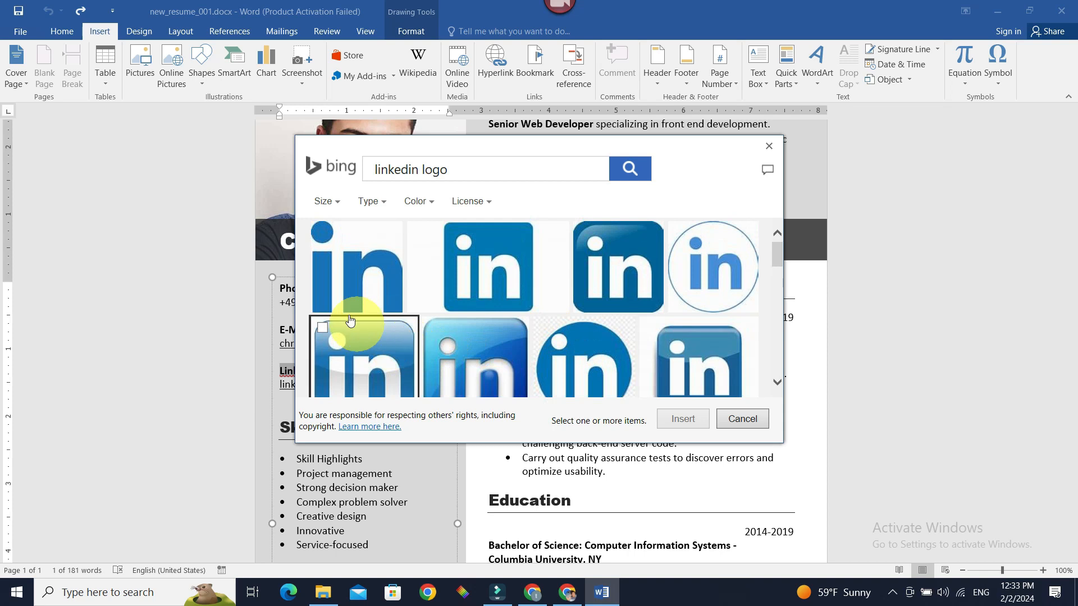
- Insert the plain blue LinkedIn logo into the resume's contact column
{"action": "left_click", "coordinate": [356, 268]}
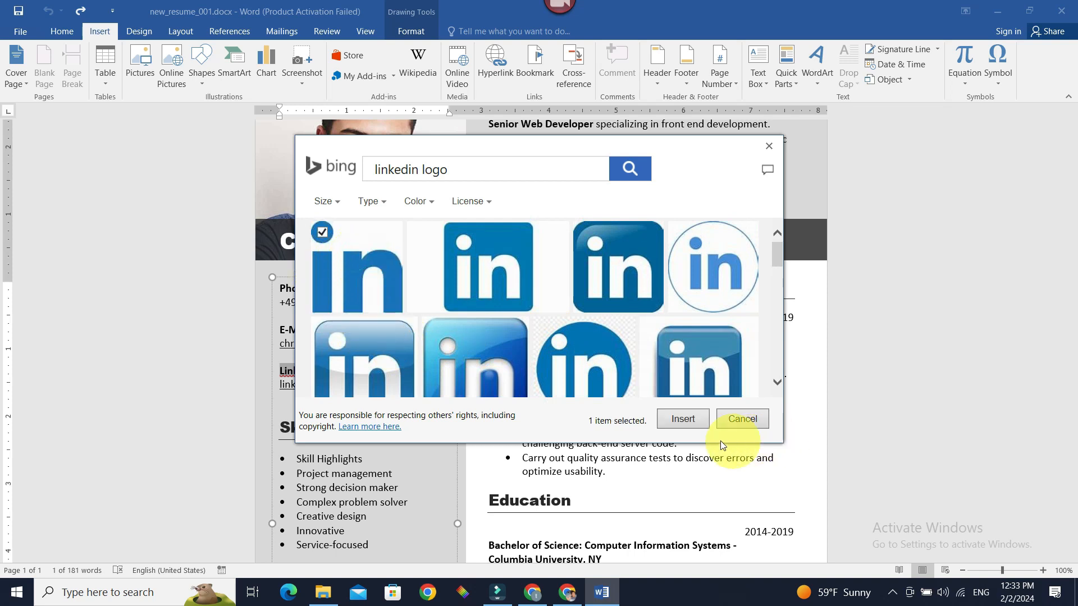
{"action": "left_click", "coordinate": [682, 418]}
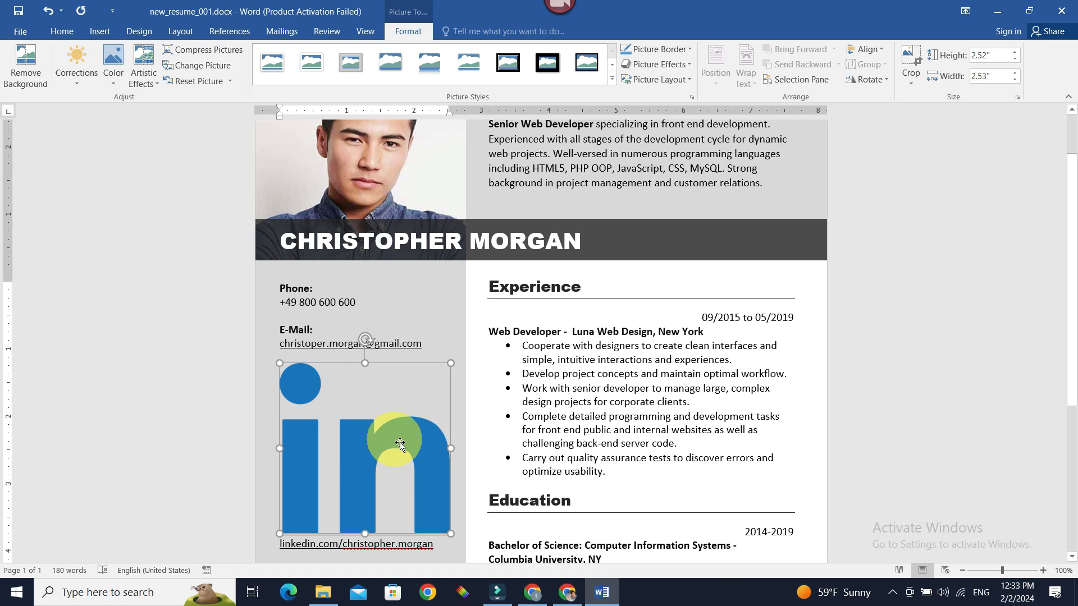
{"action": "scroll", "scroll_direction": "down", "scroll_amount": 3}
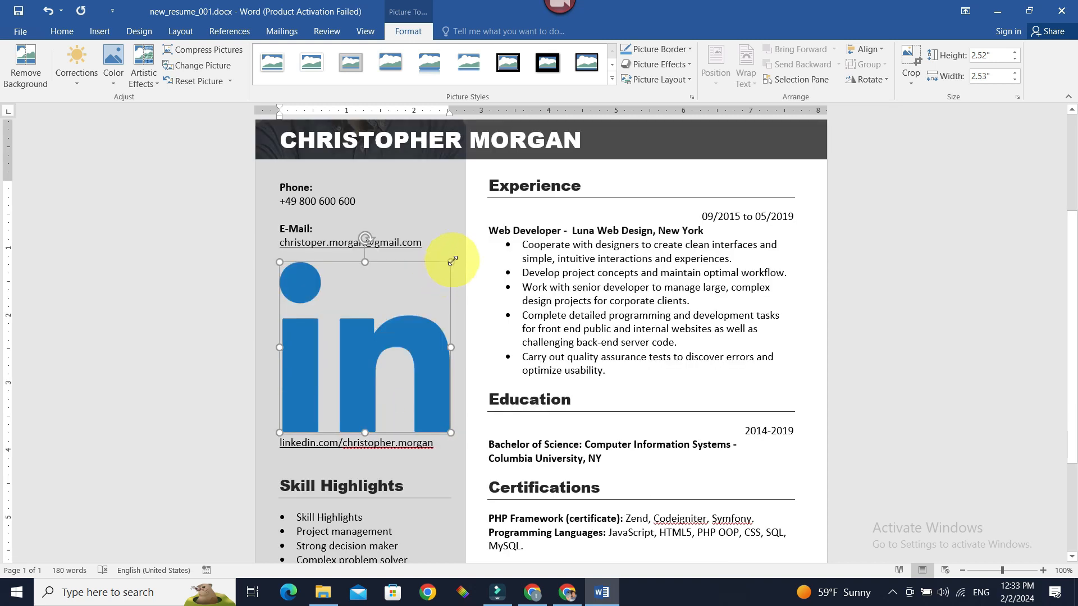